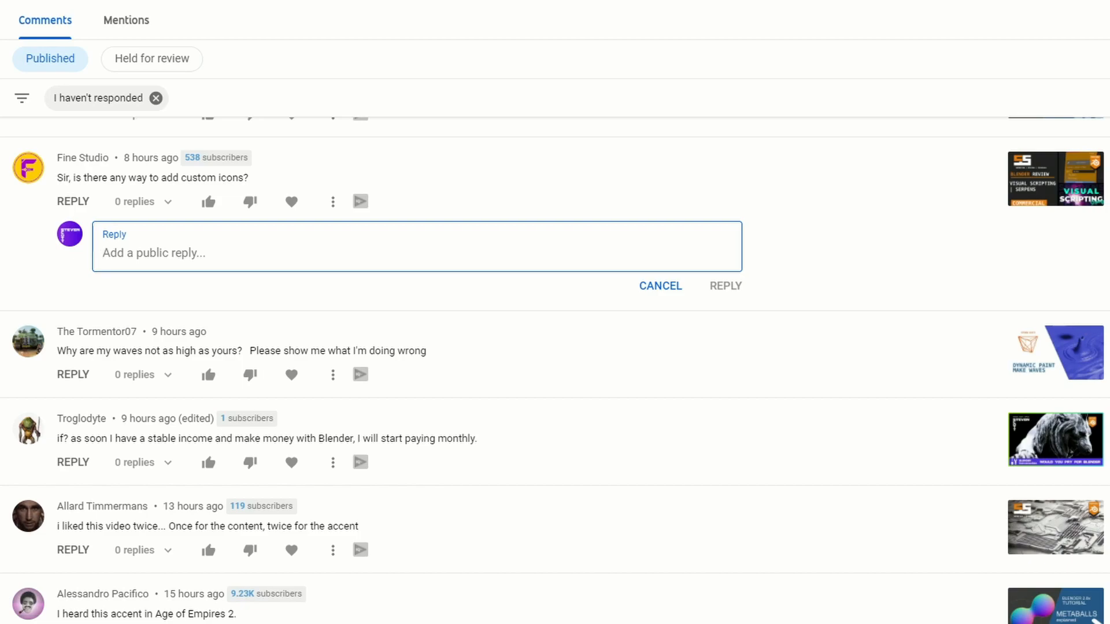
- Start a reply to the custom-icons comment beginning 'yeah let make'
text(yeah let make)
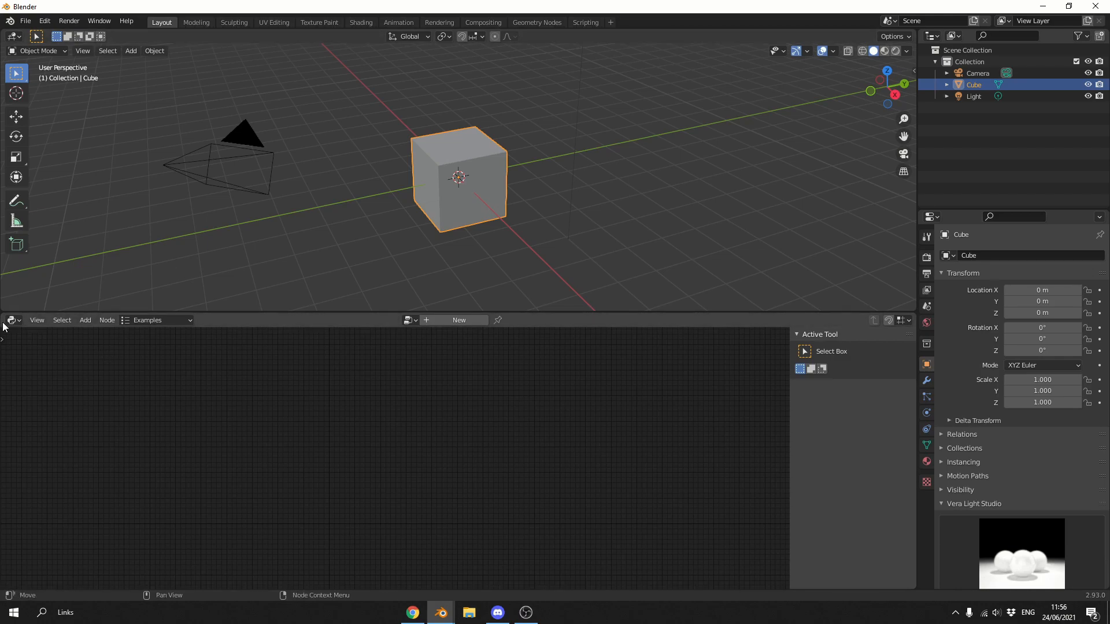
- Create a new Serpens addon named 'test' with an empty node tree
click(459, 320)
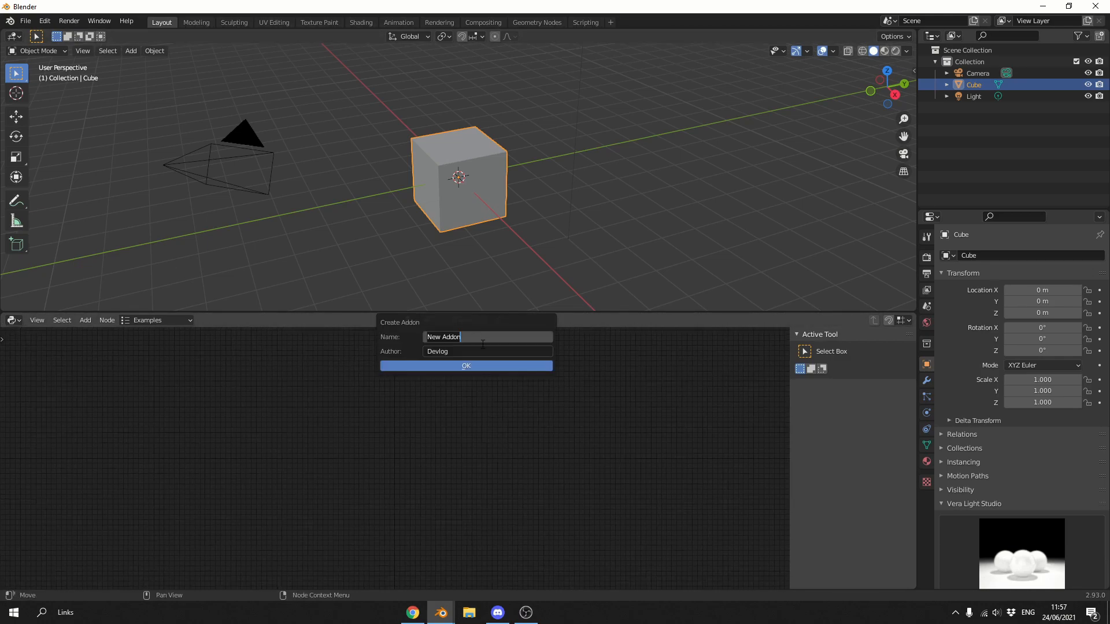
text(te)
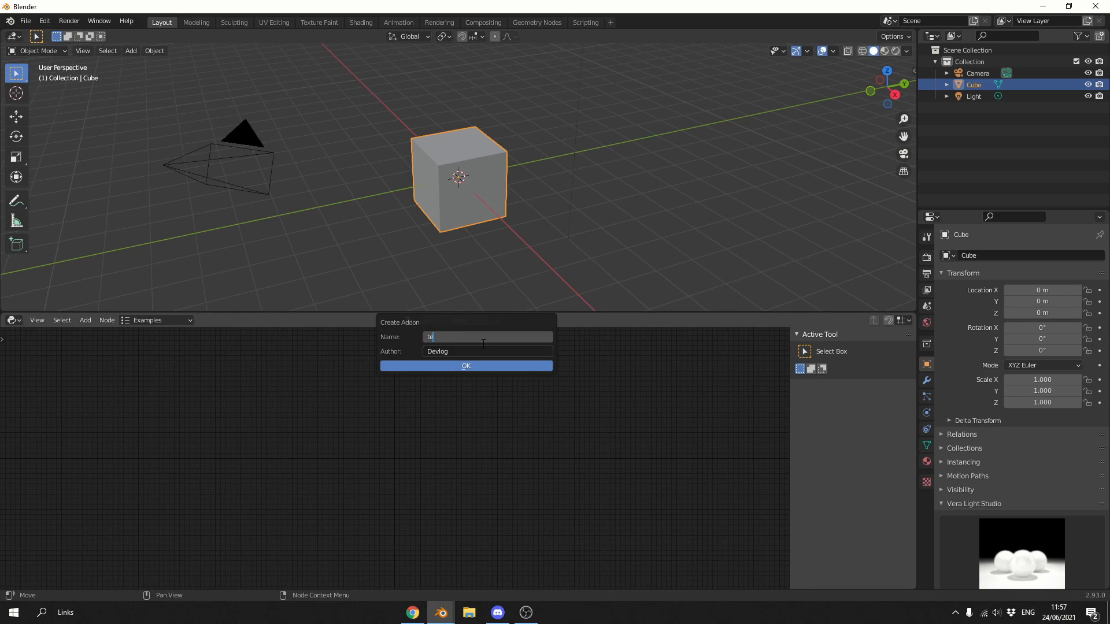
click(466, 366)
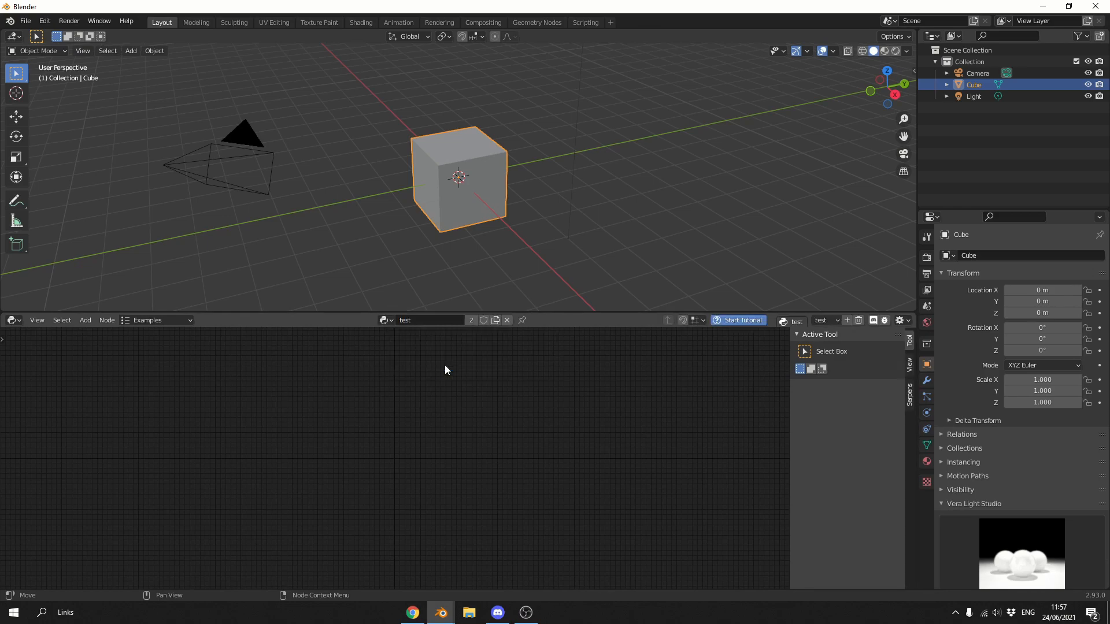
mouse_move(547, 394)
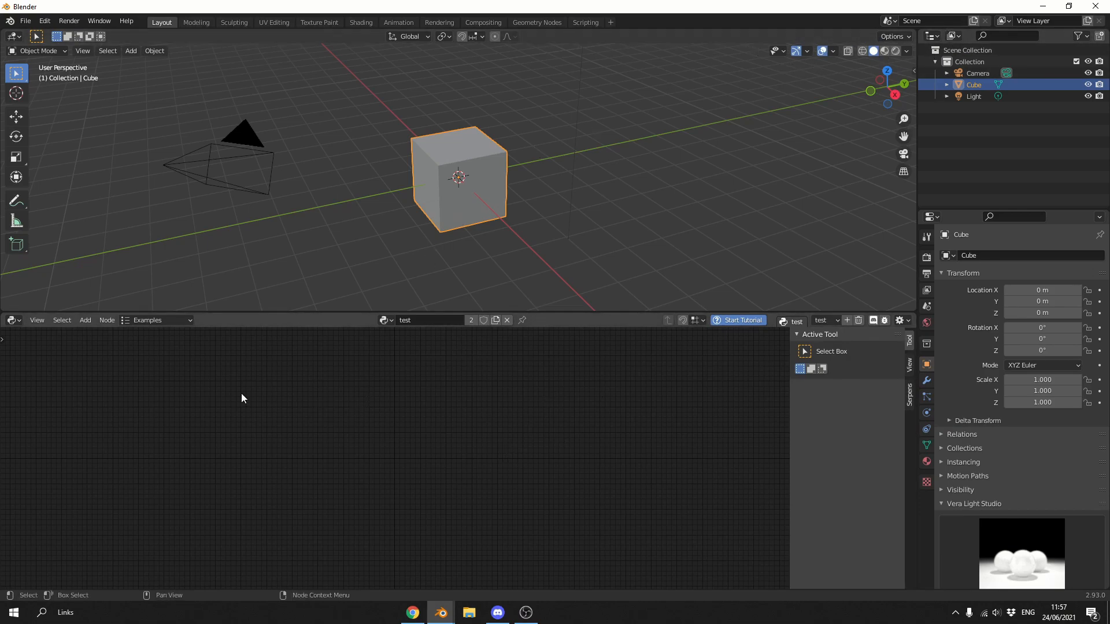
mouse_move(198, 398)
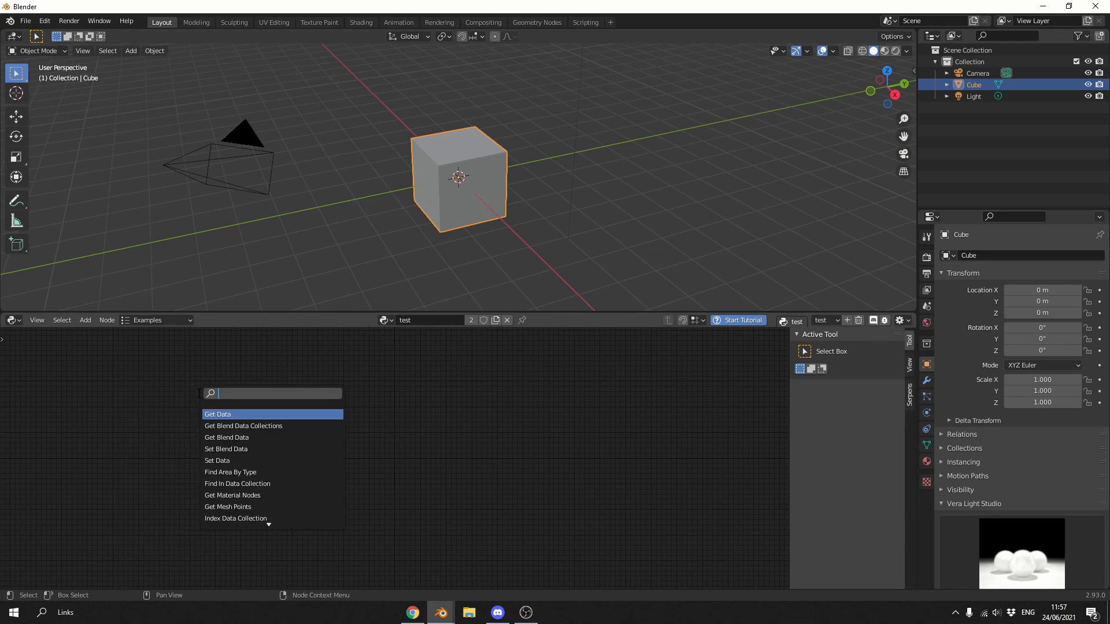
- Add an Add To Panel node targeting the View3D tool header, positioned at End
text(add)
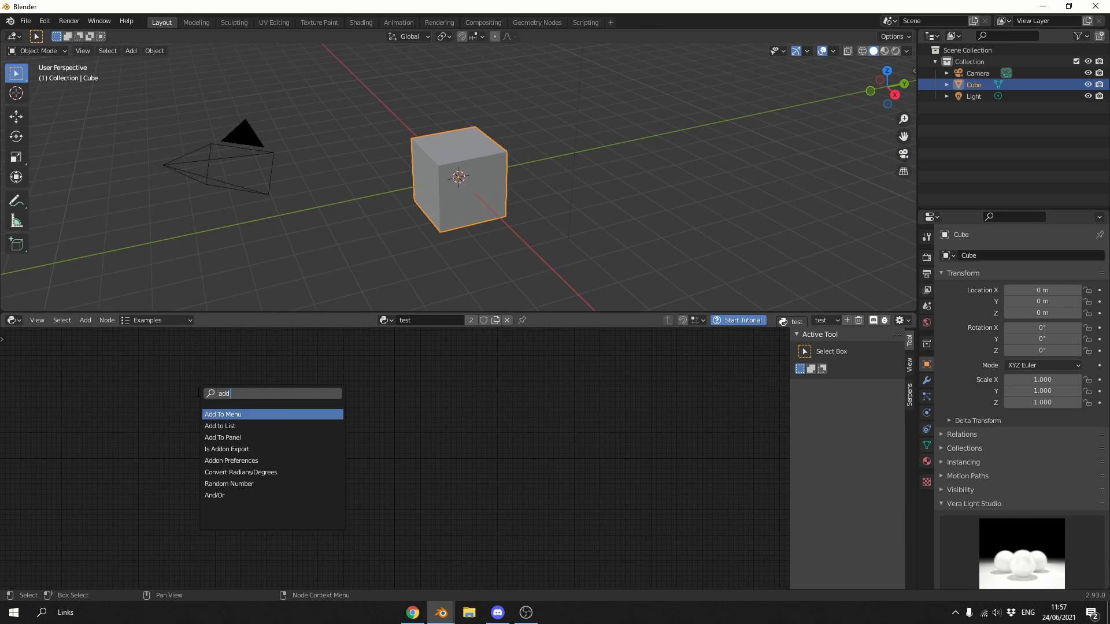
click(222, 437)
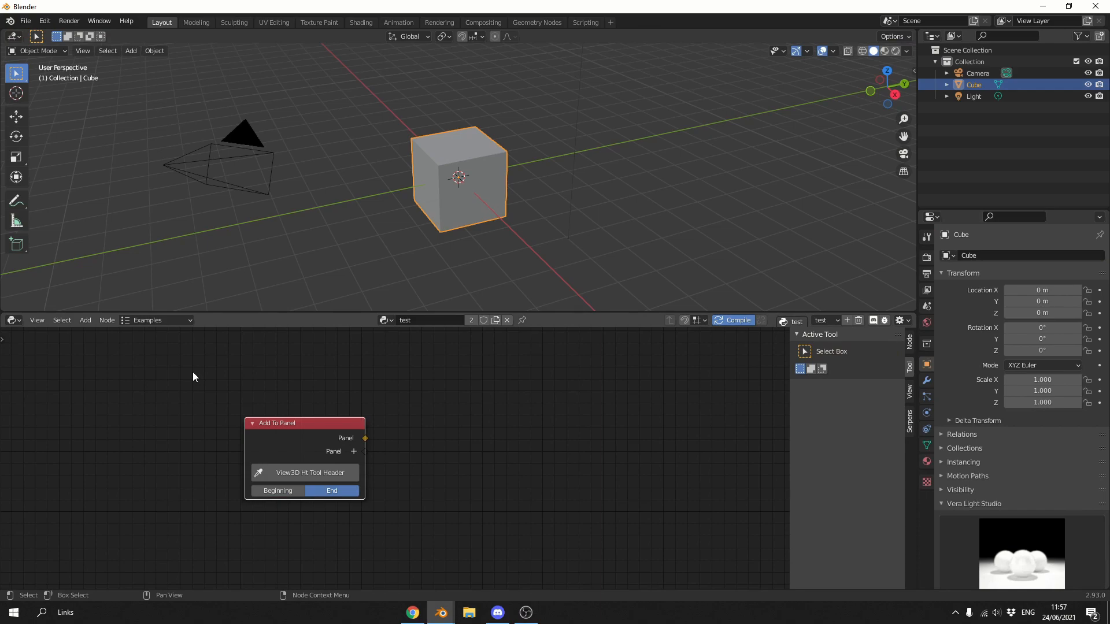
mouse_move(115, 342)
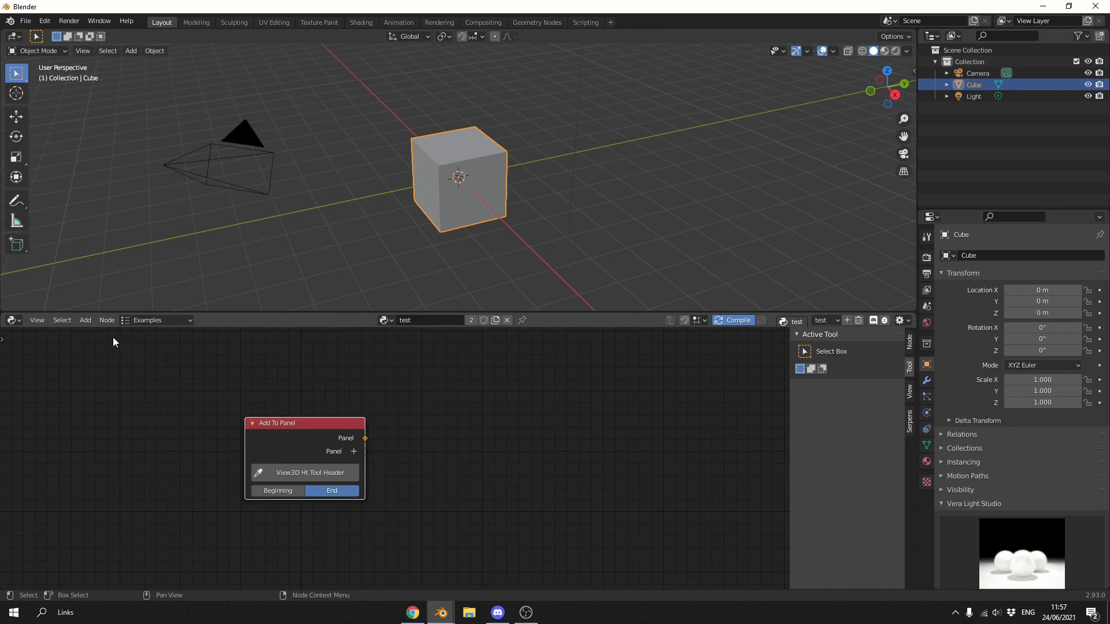
click(84, 320)
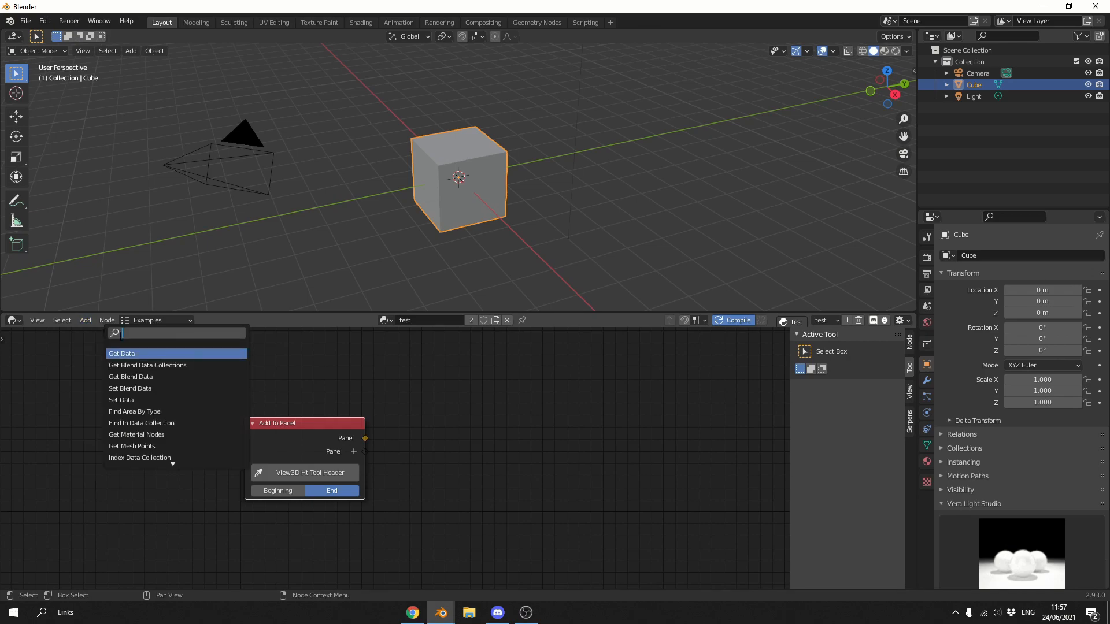
- Add a Button node and link it to the Add To Panel node's Panel output
text(but)
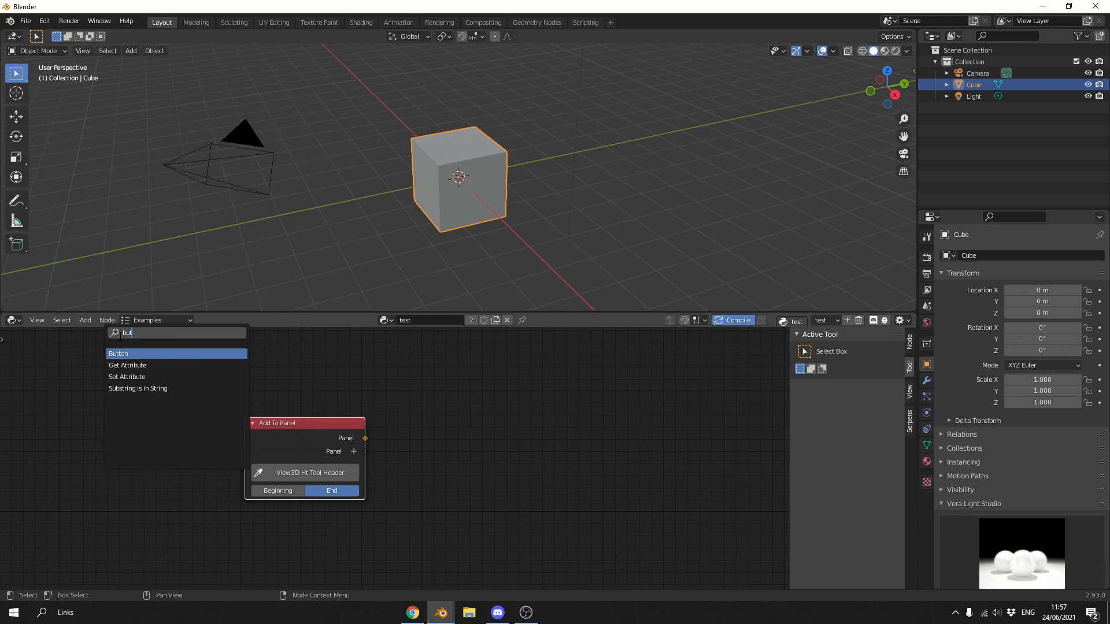
click(118, 354)
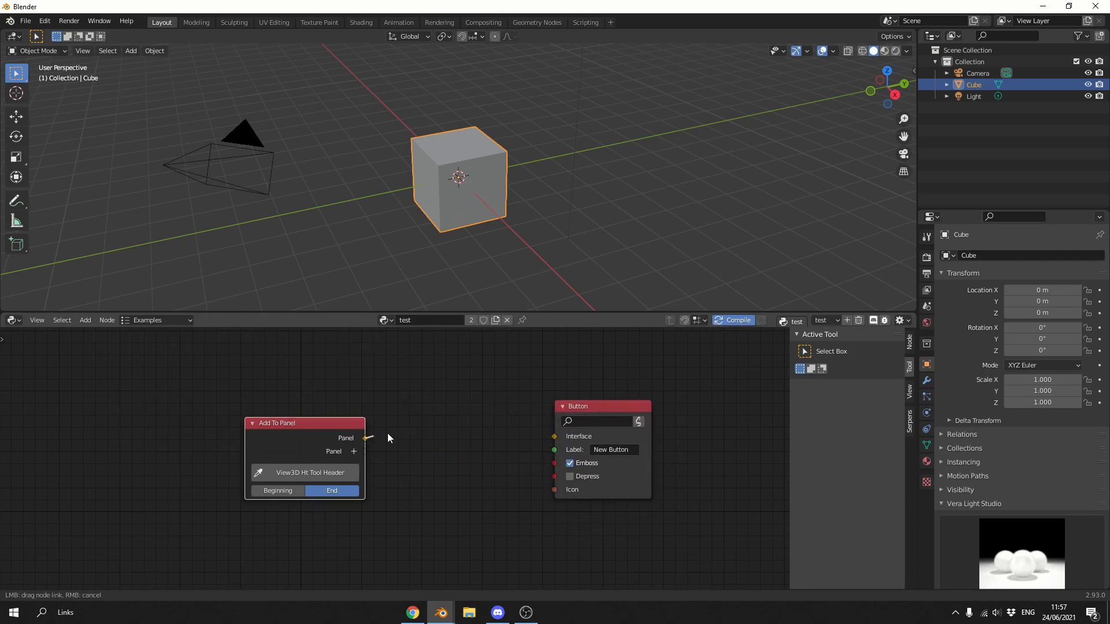
drag(364, 437, 554, 436)
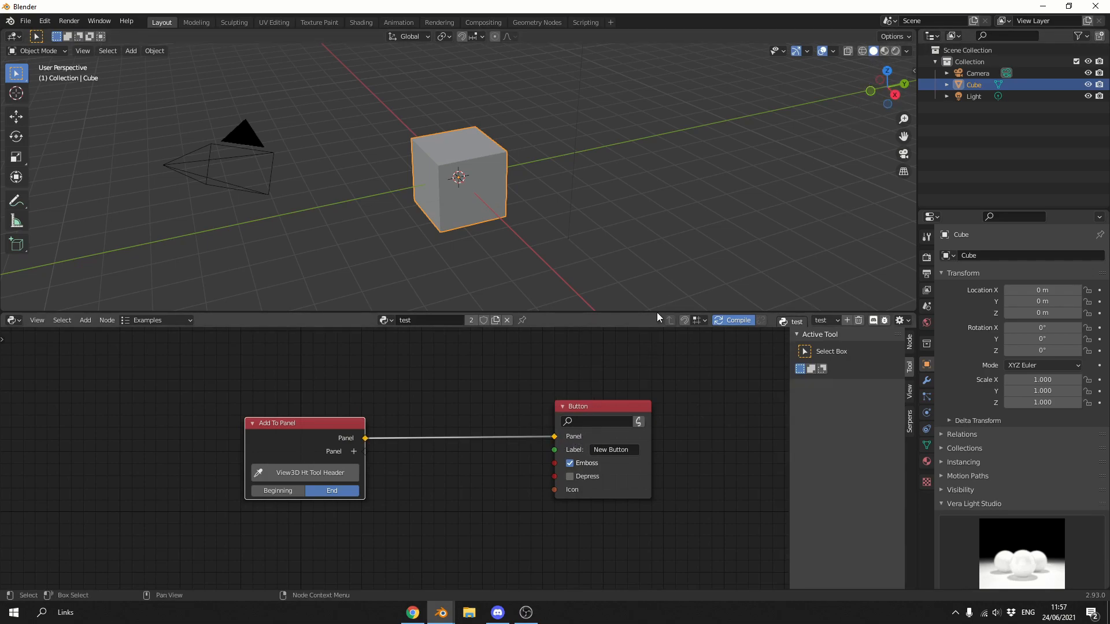
mouse_move(841, 119)
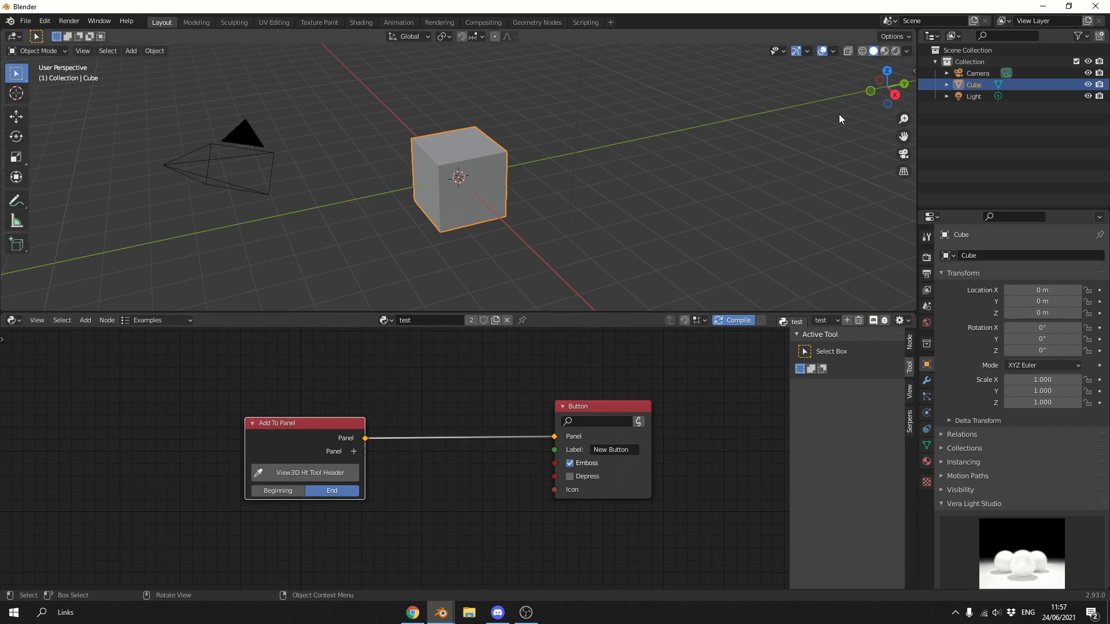
mouse_move(198, 201)
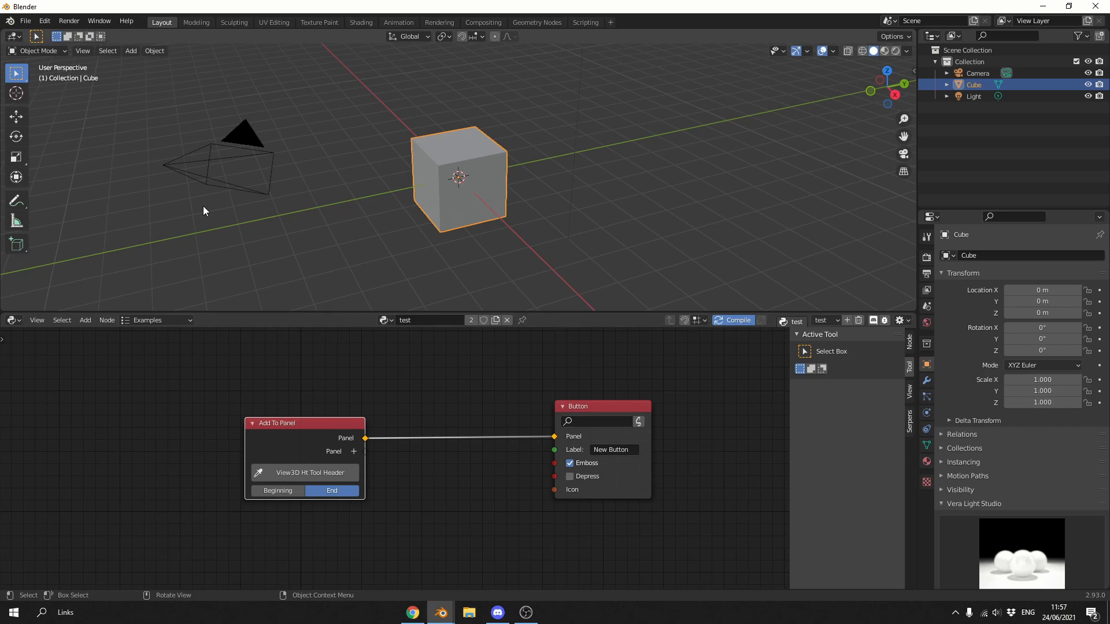
mouse_move(260, 132)
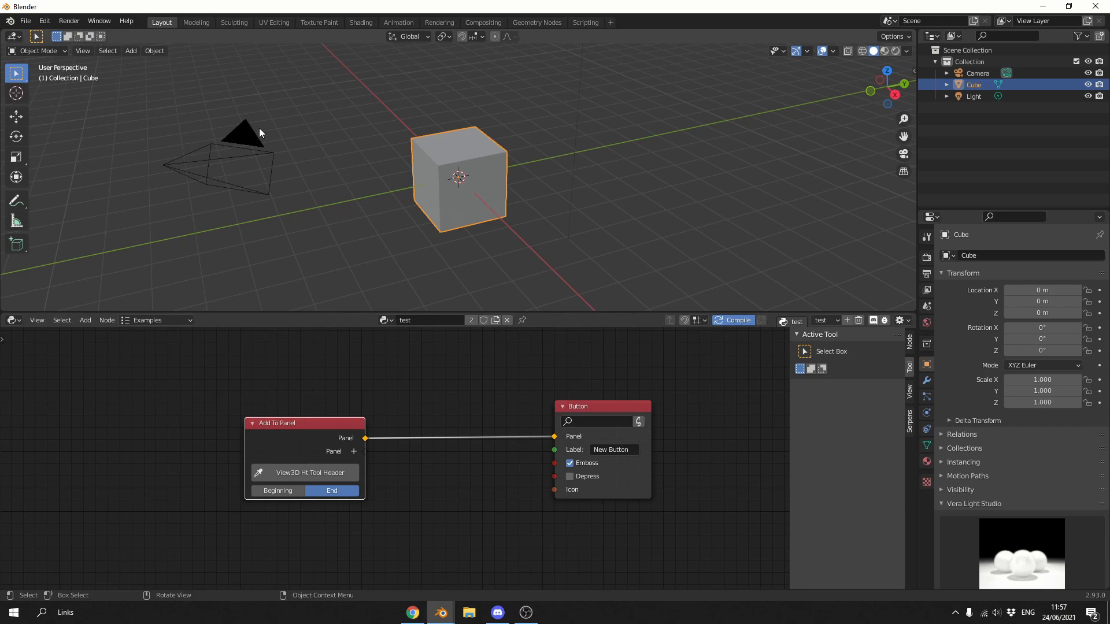
click(126, 20)
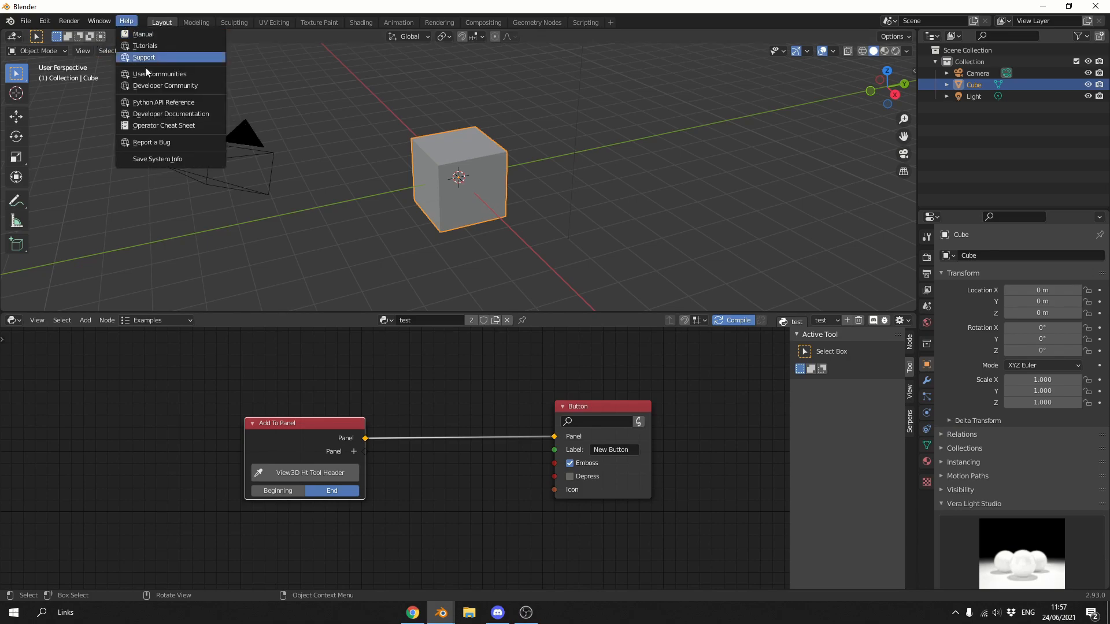
mouse_move(160, 74)
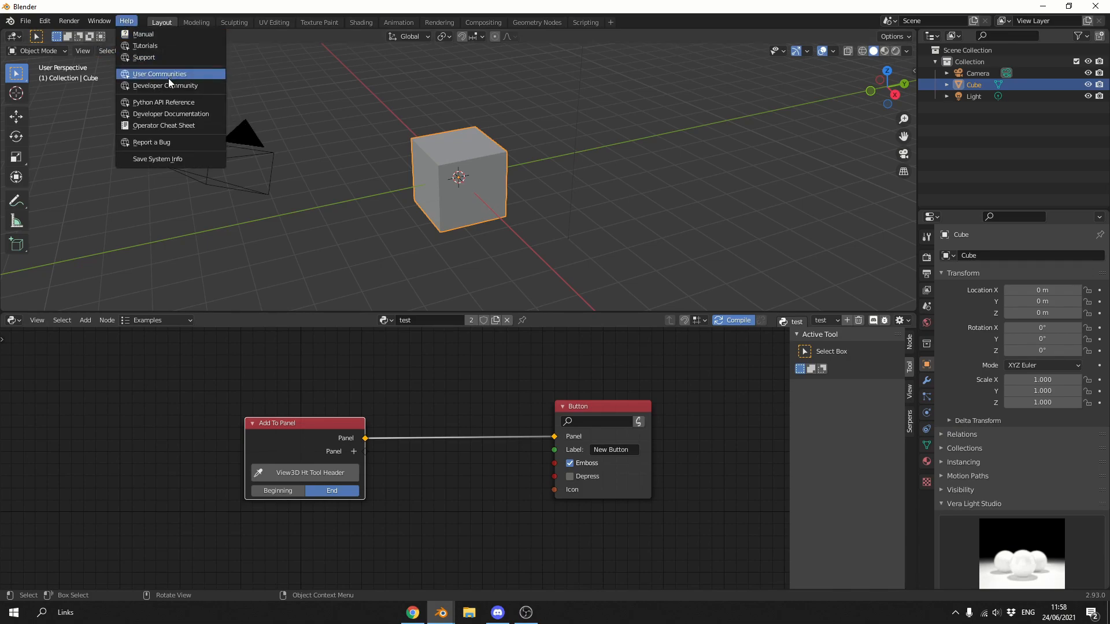
mouse_move(165, 85)
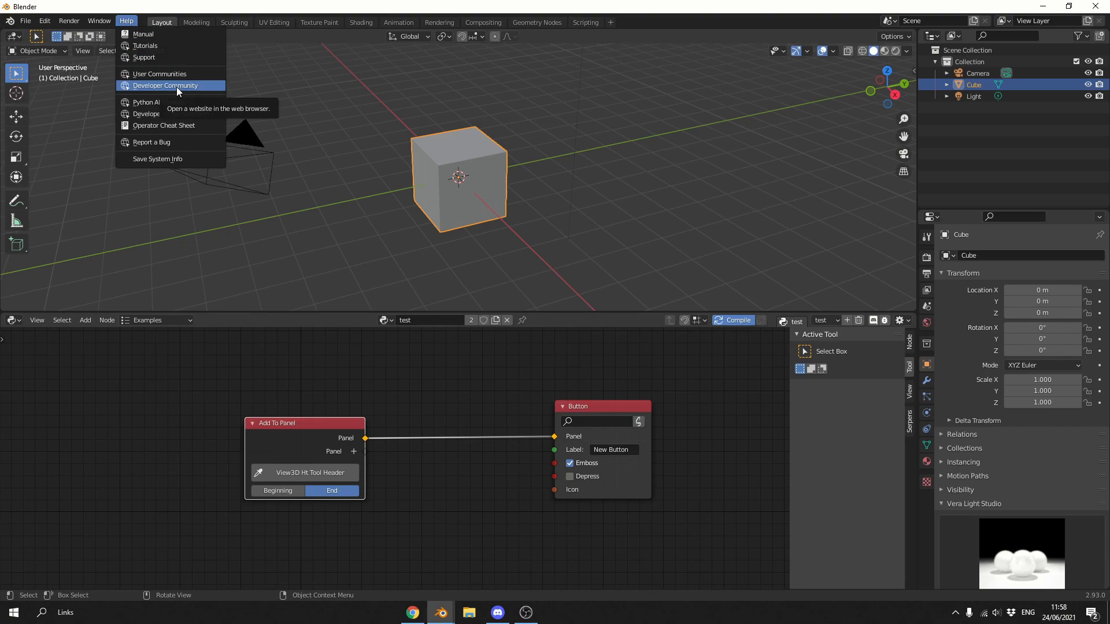
right_click(163, 84)
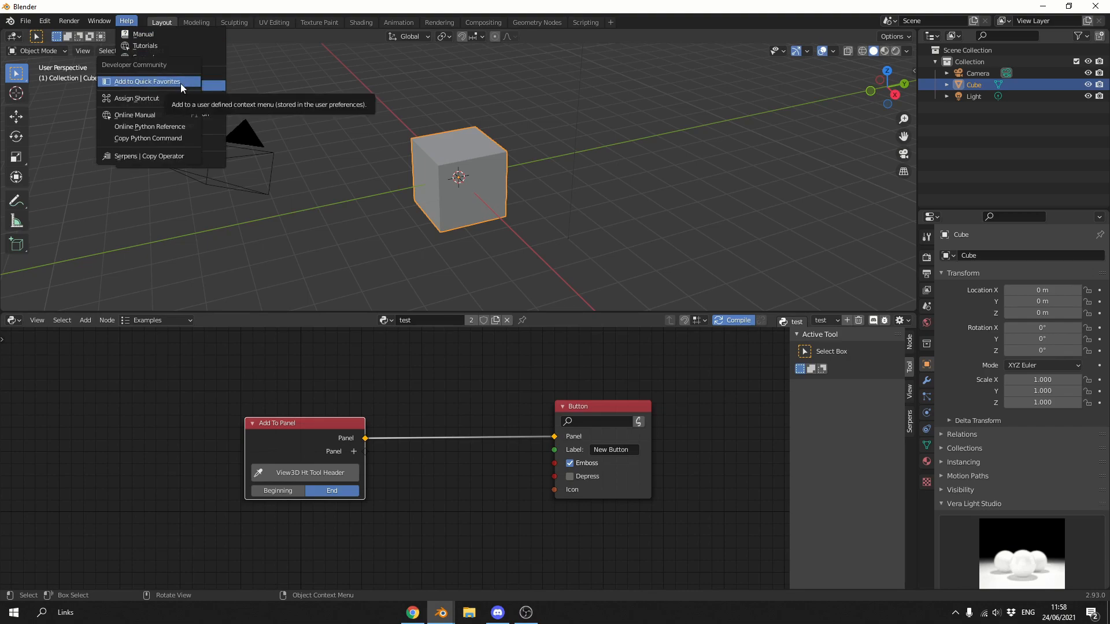
mouse_move(149, 156)
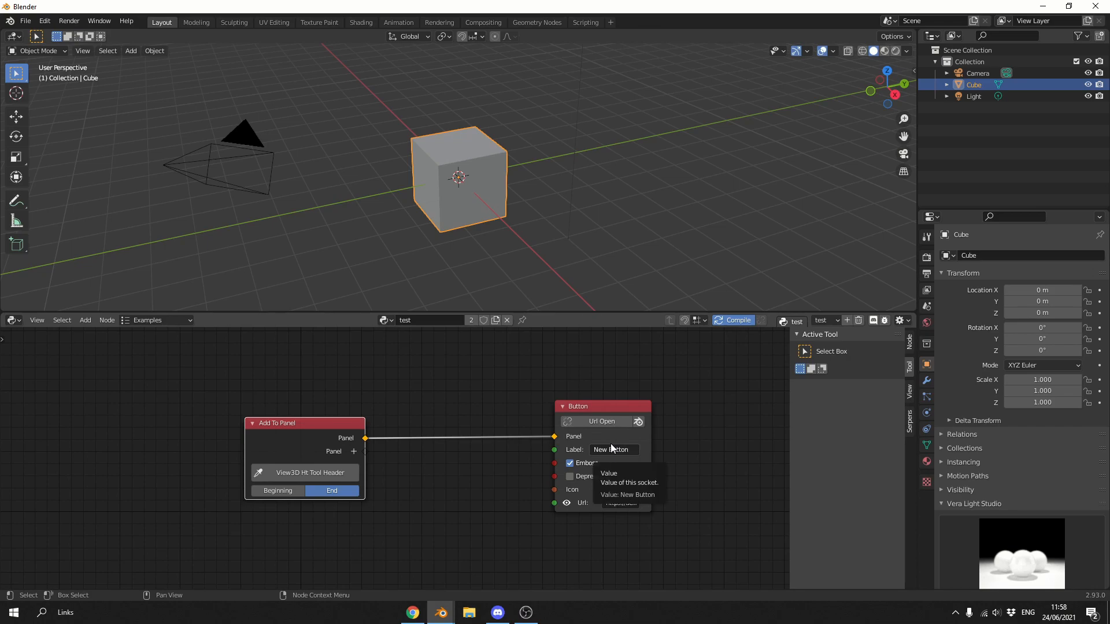
mouse_move(651, 492)
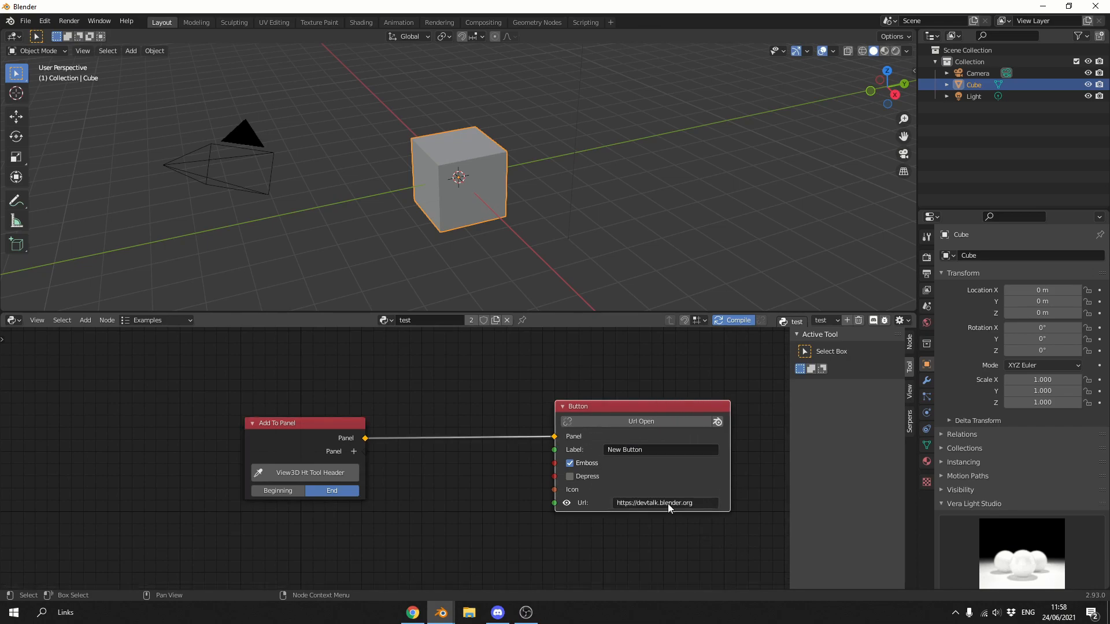
click(661, 503)
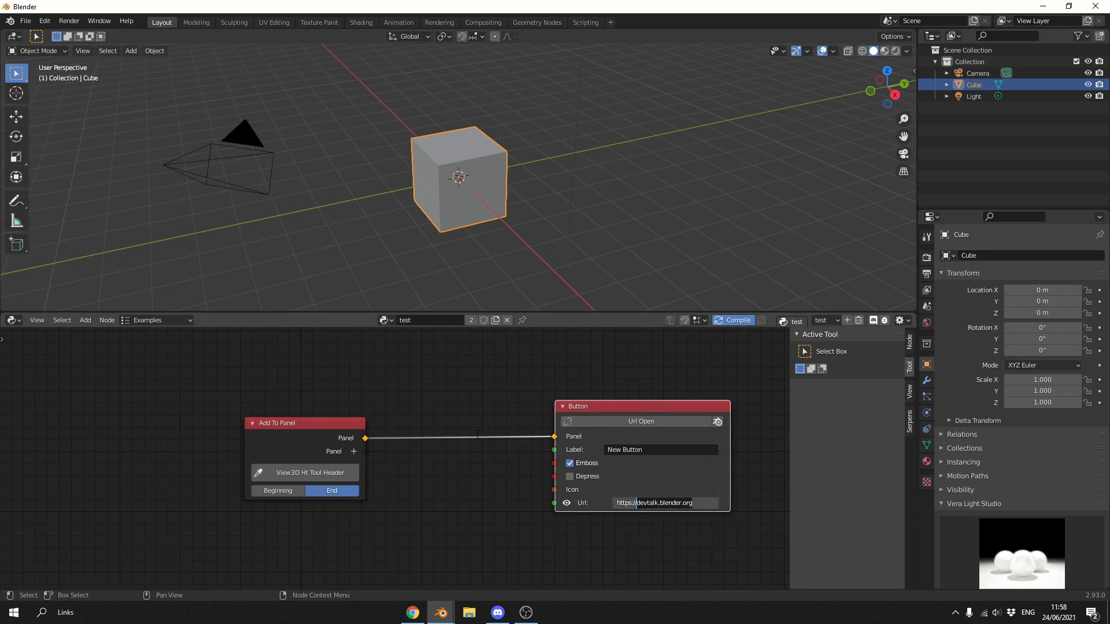
text(https://google.com)
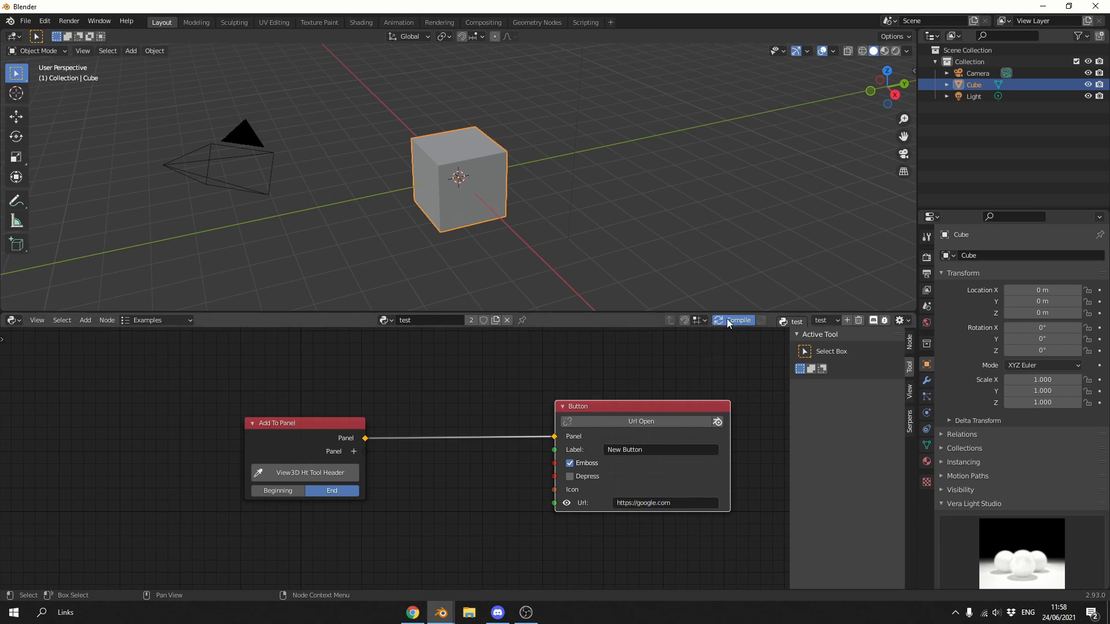
- Compile the graph so 'New Button' appears in the 3D viewport tool header
click(412, 613)
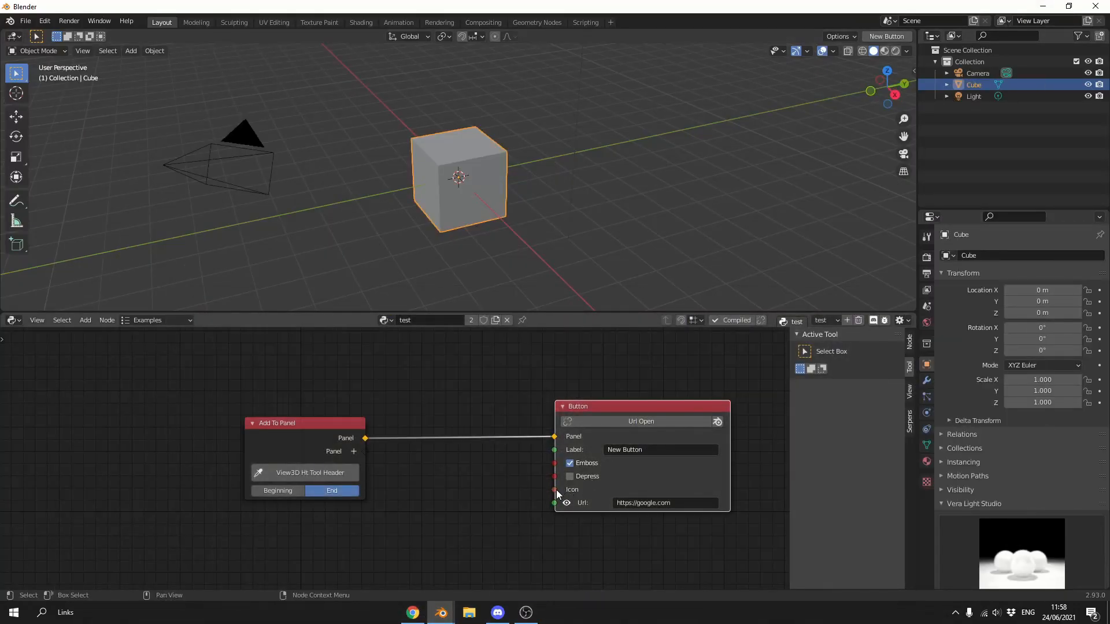
mouse_move(513, 504)
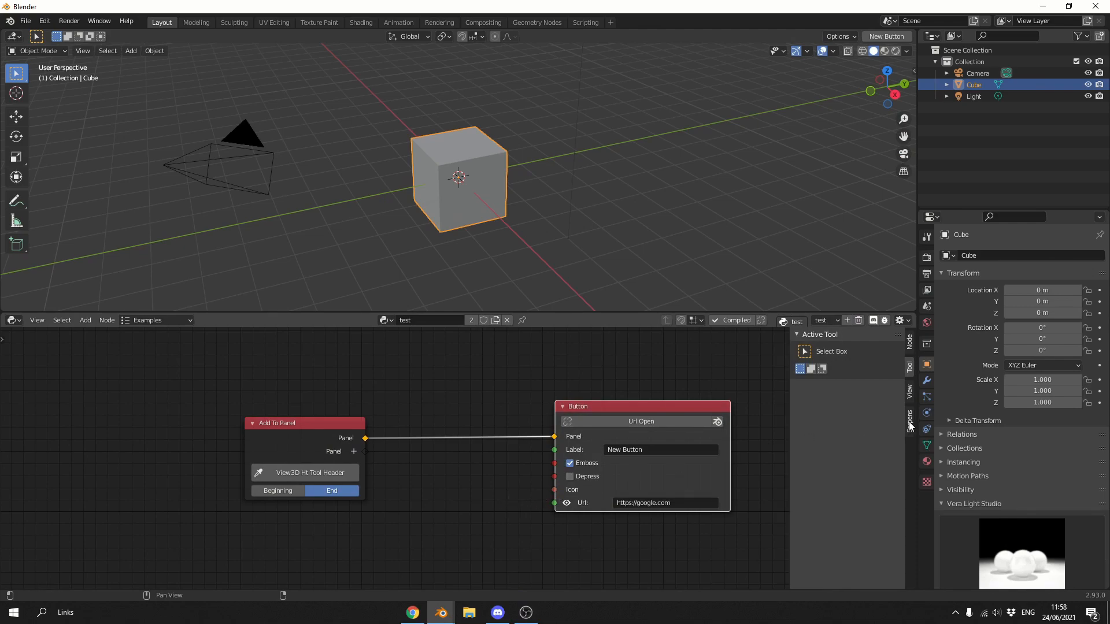
- Create custom icon NEW_ICON from an image in the Serpens sidebar and add an Icon node using it
click(909, 418)
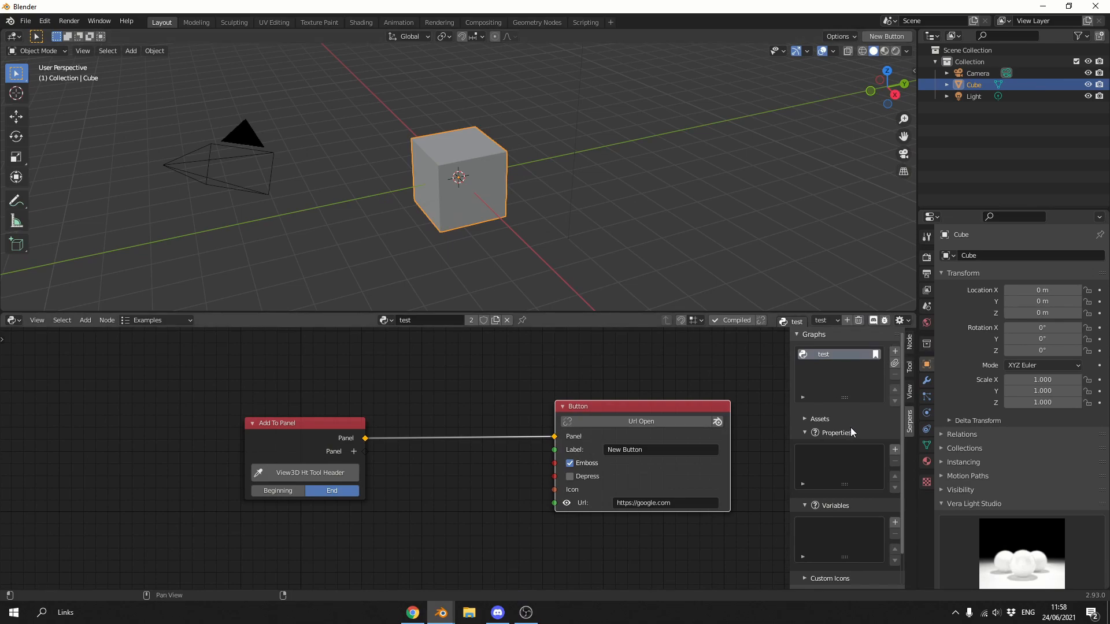
mouse_move(846, 371)
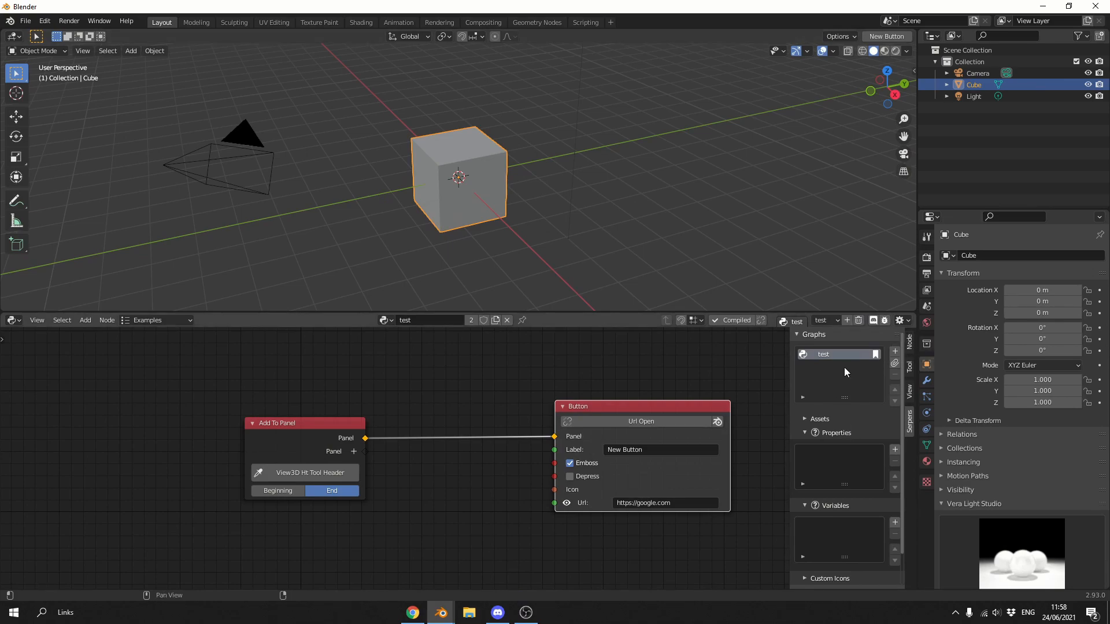
scroll(down, 3)
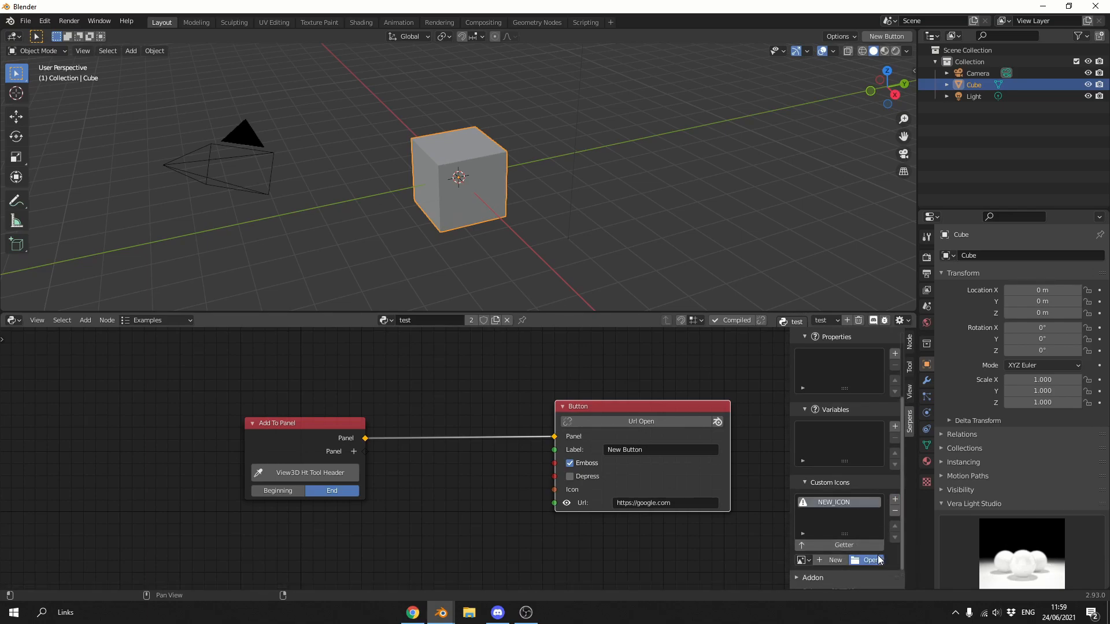
click(869, 560)
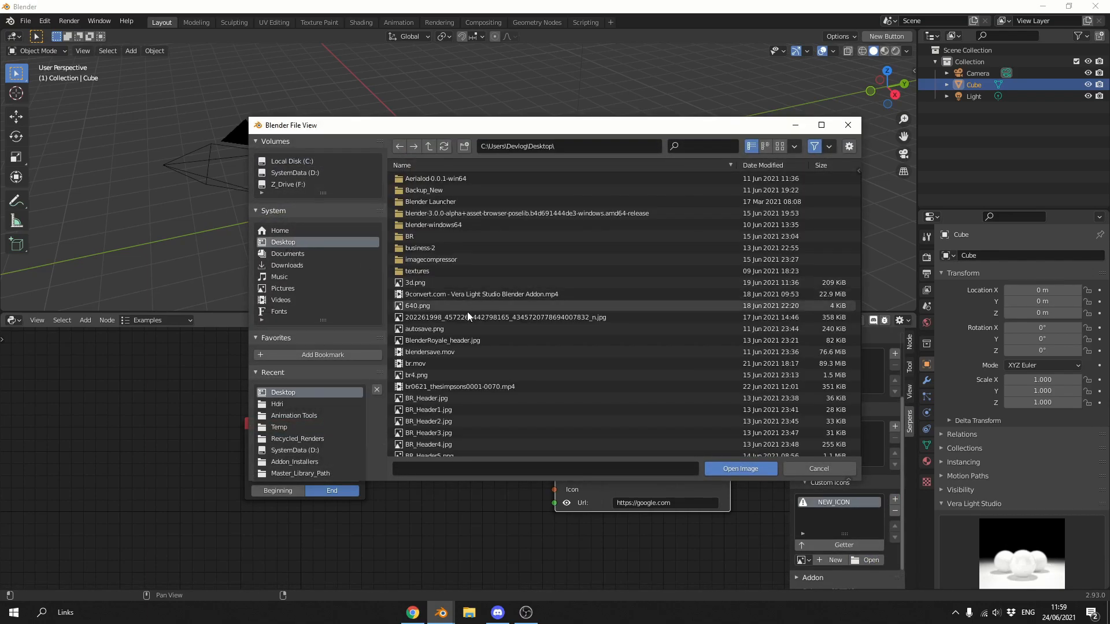
scroll(down, 3)
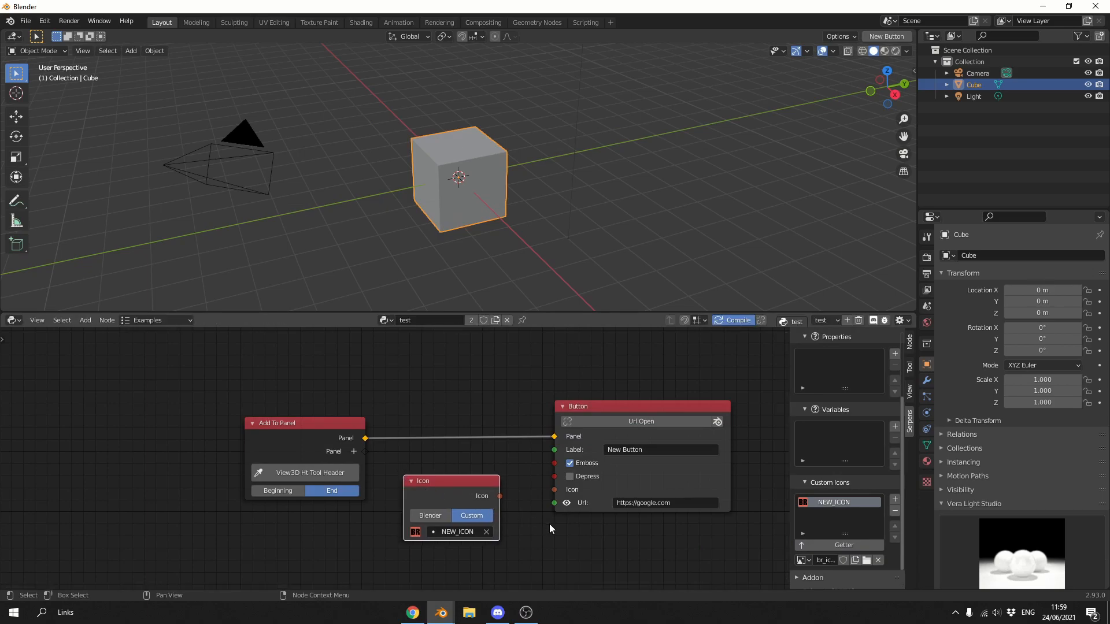
- Feed the Icon node into the Button, relabel it 'Google', and recompile
drag(500, 496, 554, 491)
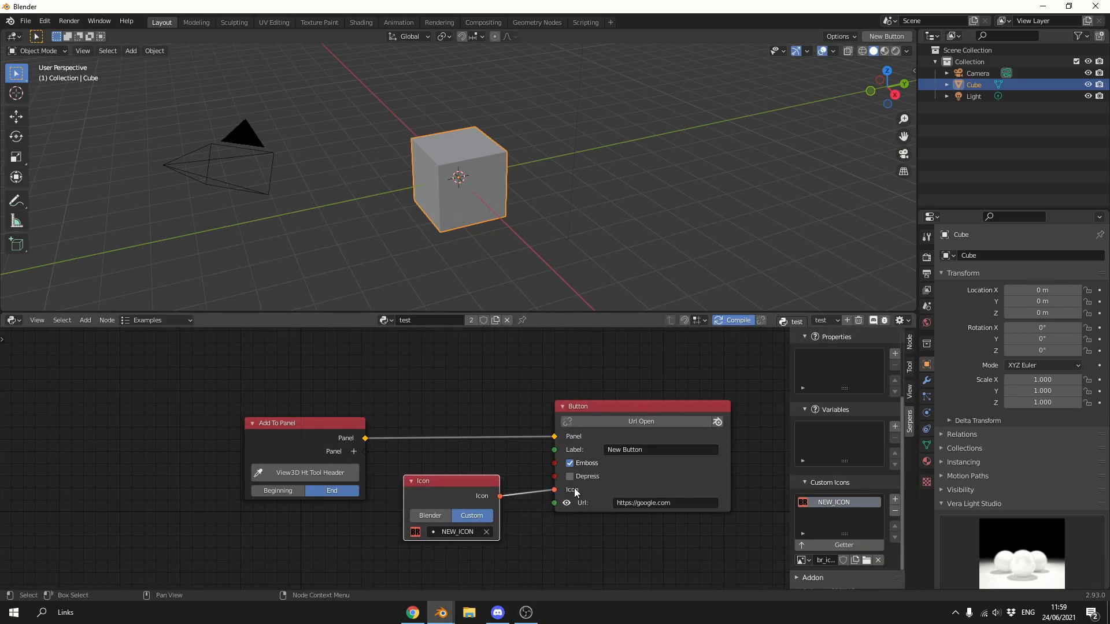
text(Google)
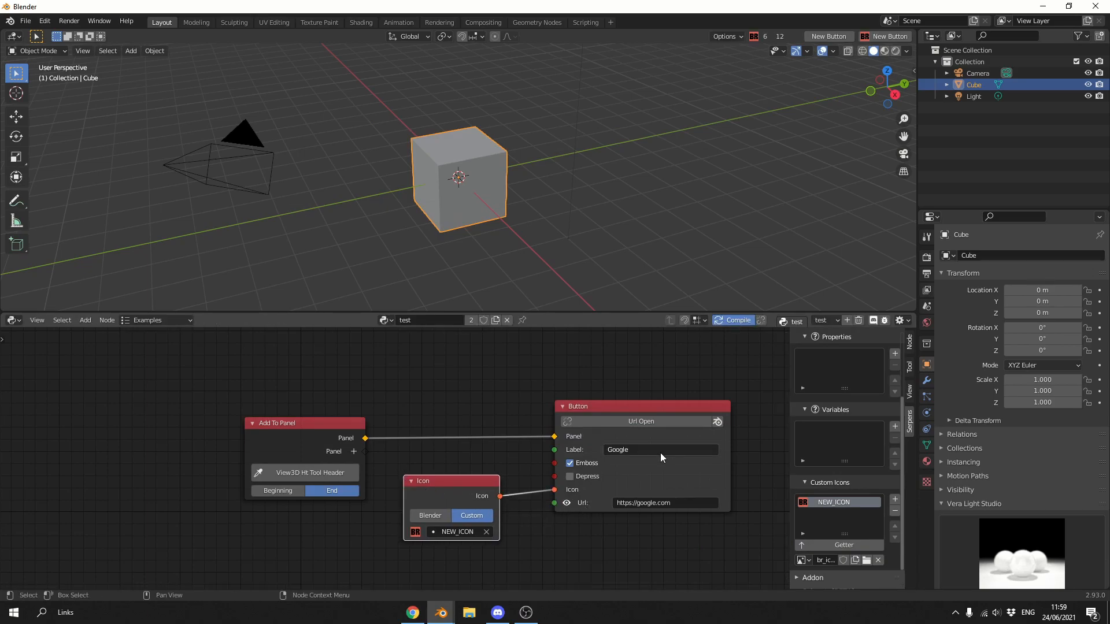
click(736, 320)
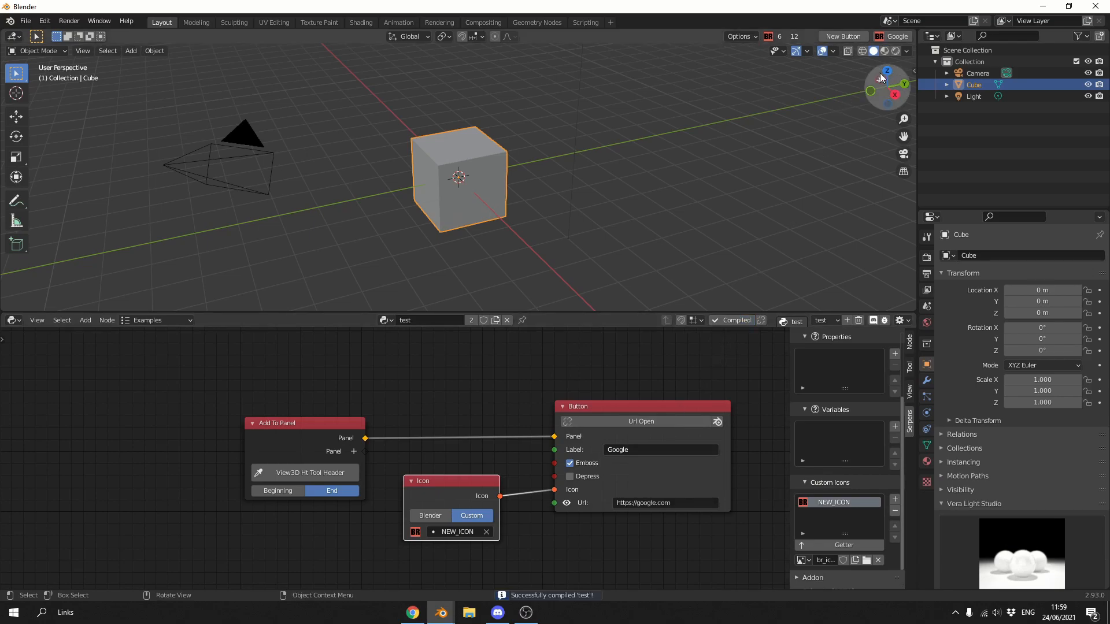